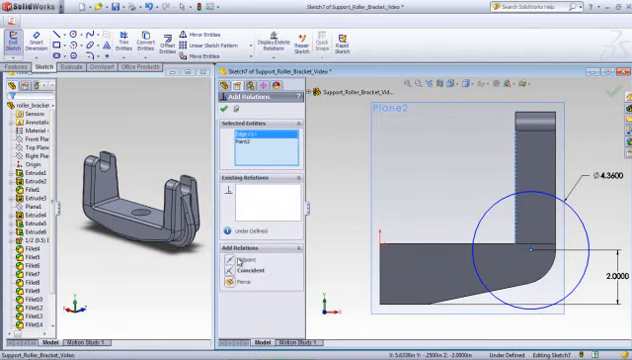
Step: Make the 4.56-diameter circle tangent to the adjacent outline edge of the bracket
{"action": "left_click", "coordinate": [248, 272]}
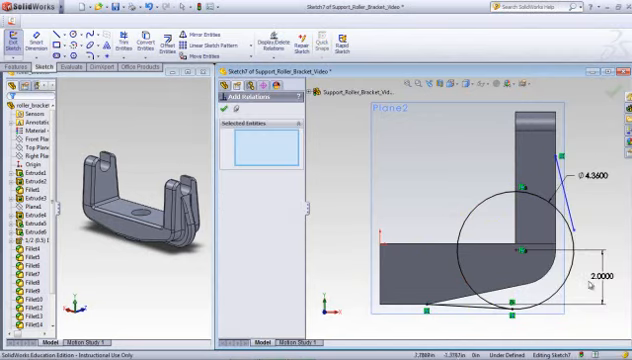
{"action": "left_click", "coordinate": [572, 240]}
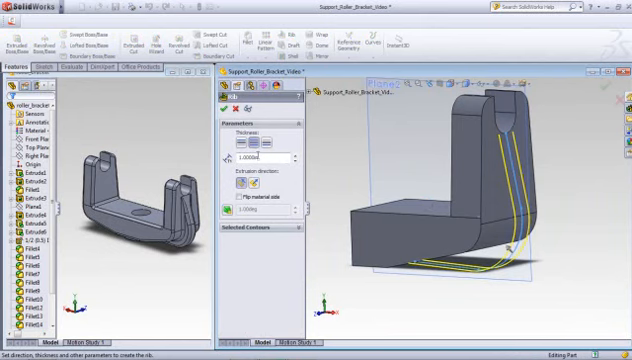
Step: Cut the circle profile through the part to shape the bracket's curved outer corner
{"action": "left_click", "coordinate": [262, 156]}
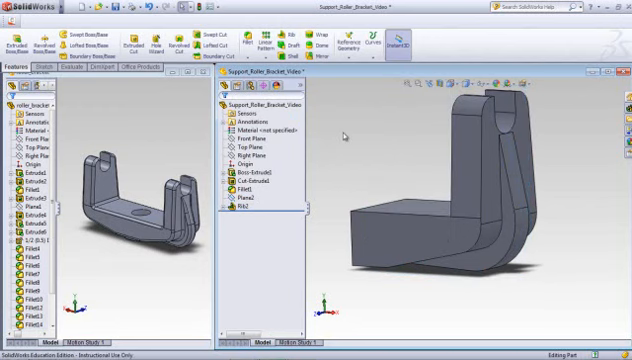
{"action": "mouse_move", "coordinate": [368, 150]}
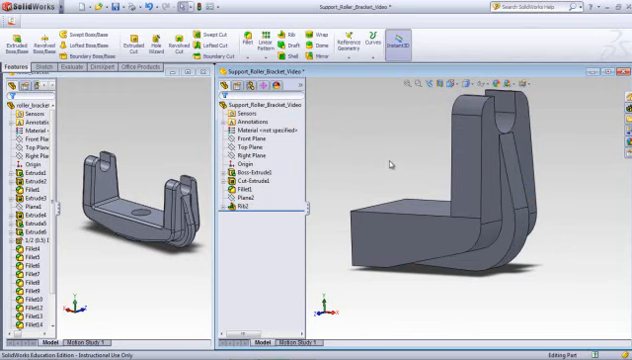
{"action": "mouse_move", "coordinate": [426, 182]}
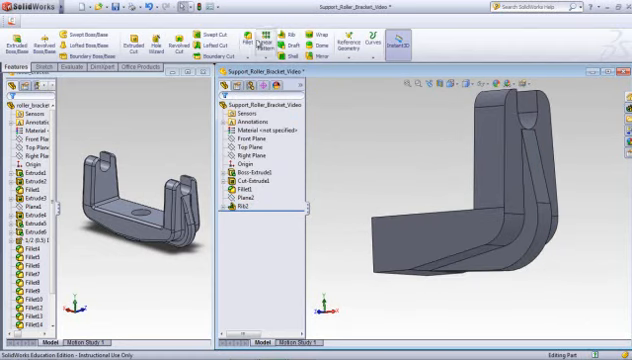
Step: Apply a 0.125 radius fillet to the edges along the curved cut
{"action": "left_click", "coordinate": [252, 30]}
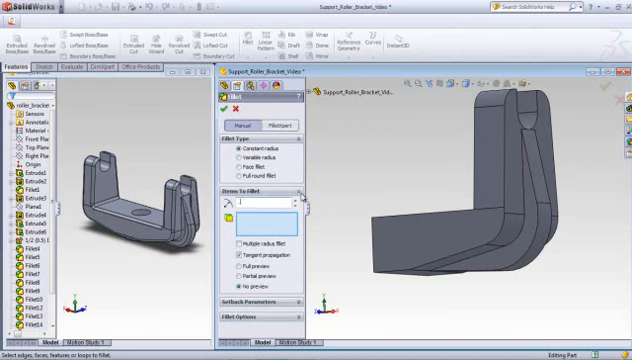
{"action": "type", "text": "125in"}
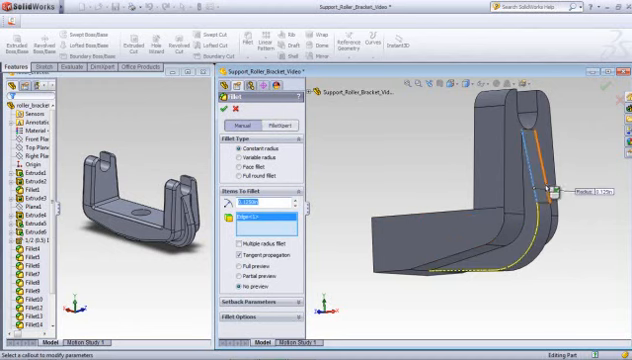
{"action": "left_click", "coordinate": [520, 120]}
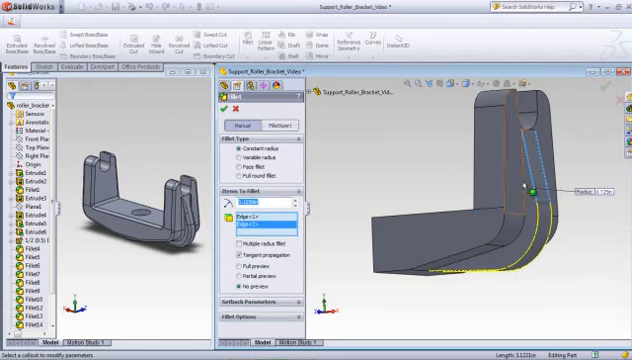
{"action": "left_click", "coordinate": [228, 110]}
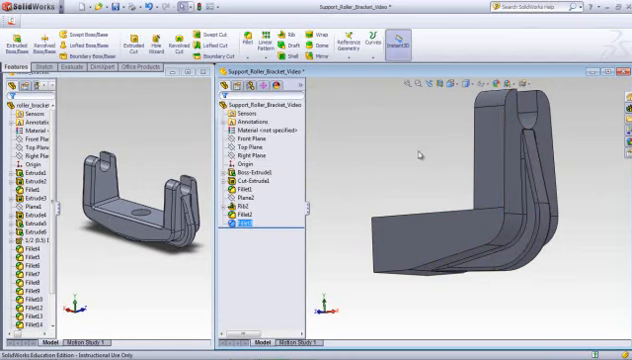
{"action": "mouse_move", "coordinate": [408, 162]}
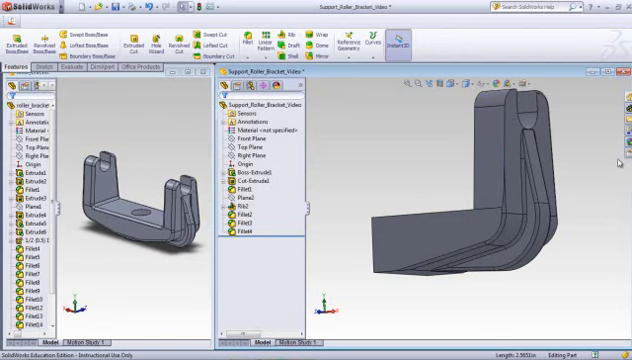
{"action": "mouse_move", "coordinate": [616, 164]}
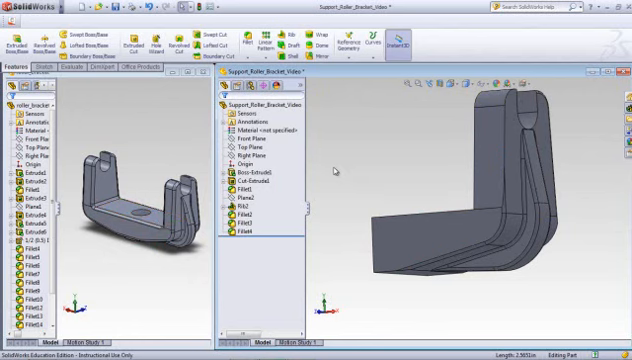
{"action": "mouse_move", "coordinate": [380, 188]}
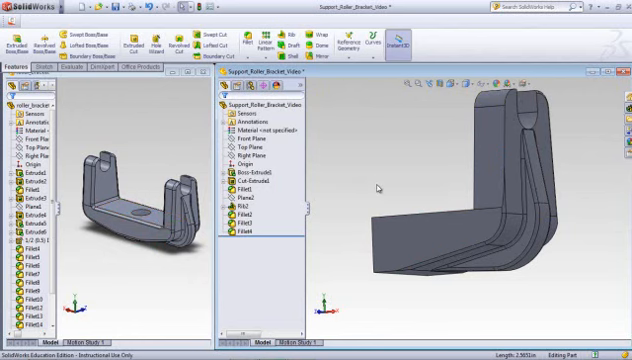
{"action": "mouse_move", "coordinate": [376, 188]}
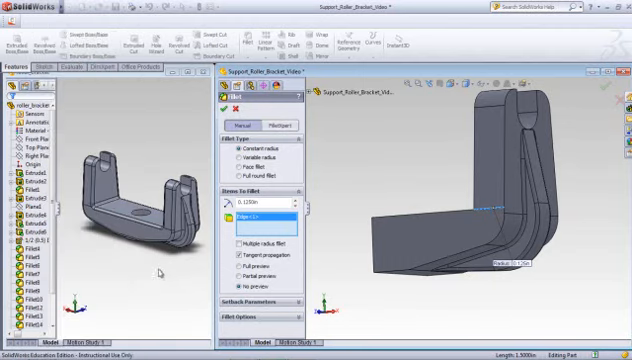
{"action": "mouse_move", "coordinate": [162, 272]}
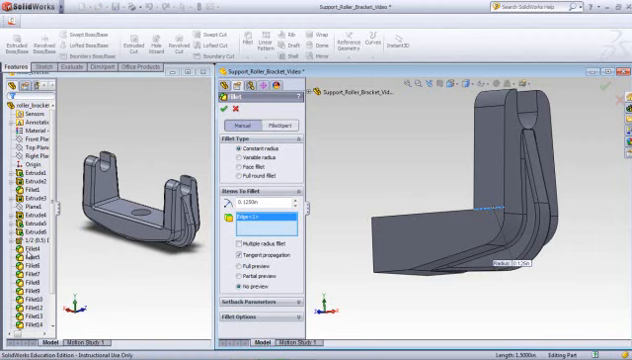
{"action": "mouse_move", "coordinate": [88, 136]}
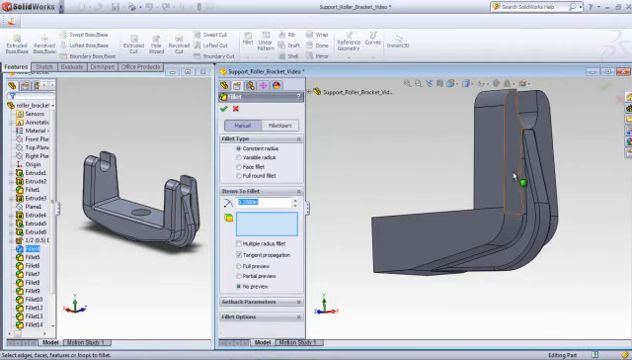
Step: Fillet the selected edges of the half bracket and inspect the rounded result
{"action": "left_click", "coordinate": [518, 184]}
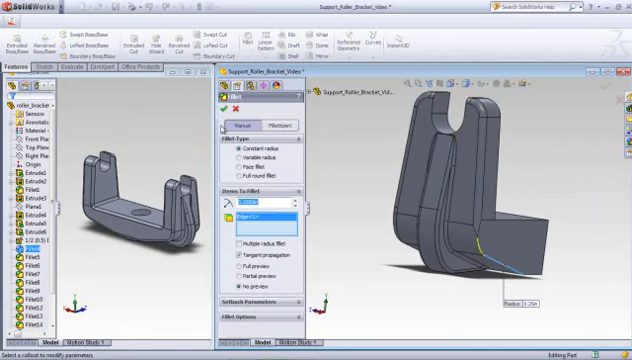
{"action": "left_click", "coordinate": [220, 104]}
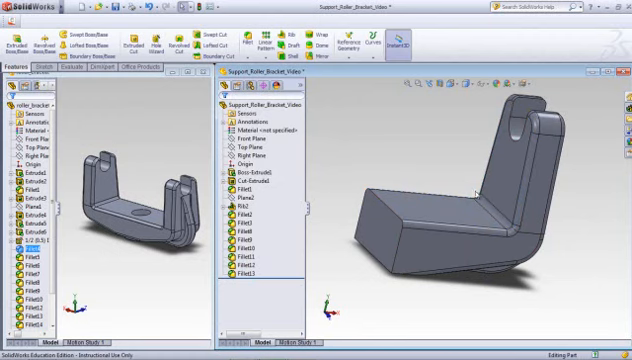
{"action": "left_click_drag", "start_coordinate": [470, 190], "coordinate": [490, 150]}
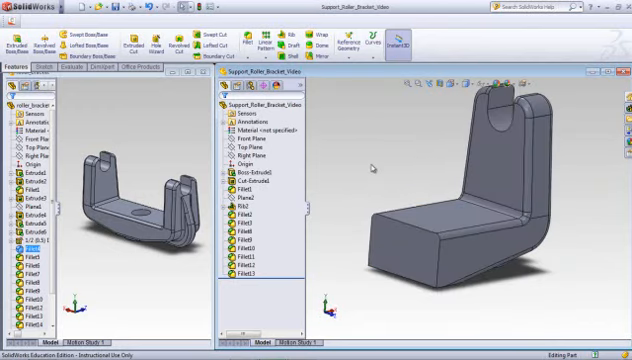
Step: Mirror the half bracket about the mid plane into the full U-shaped bracket
{"action": "left_click", "coordinate": [240, 132]}
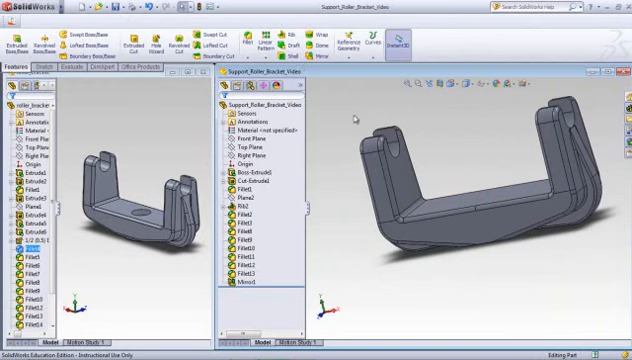
{"action": "mouse_move", "coordinate": [414, 162]}
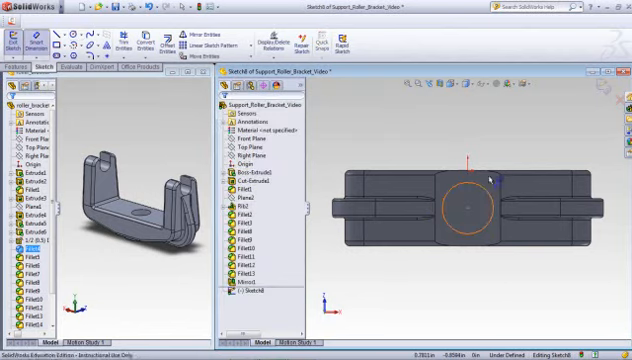
Step: Dimension the circle on the bottom face to 0.5 diameter and finish the sketch
{"action": "left_click", "coordinate": [466, 206]}
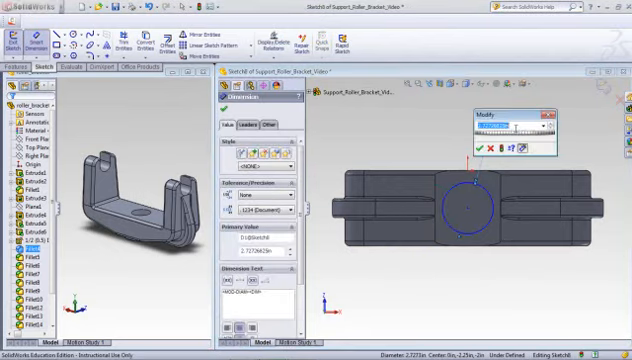
{"action": "left_click", "coordinate": [484, 152]}
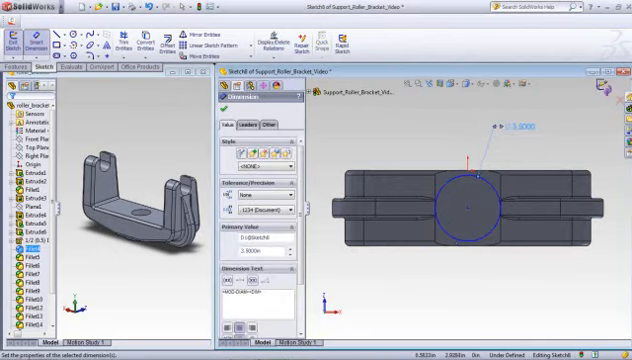
{"action": "right_click", "coordinate": [470, 196]}
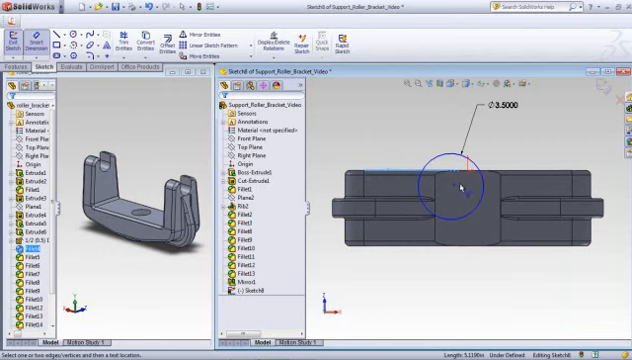
{"action": "left_click", "coordinate": [454, 188]}
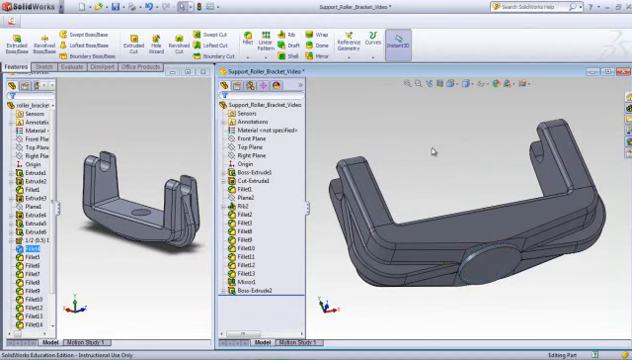
{"action": "mouse_move", "coordinate": [470, 216]}
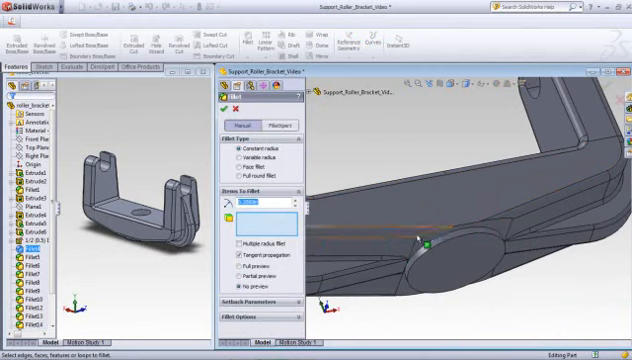
Step: Set the fillet radius and round the edges along the bracket's bottom
{"action": "left_click", "coordinate": [428, 232]}
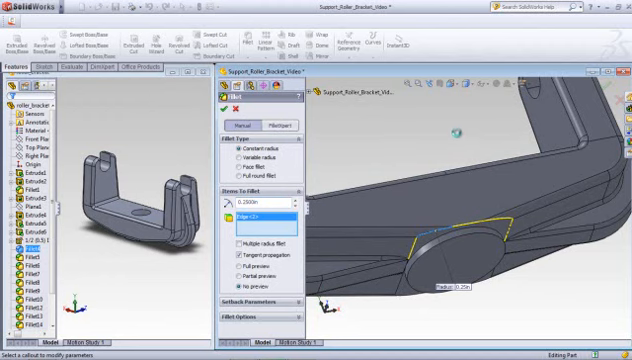
{"action": "left_click", "coordinate": [220, 108]}
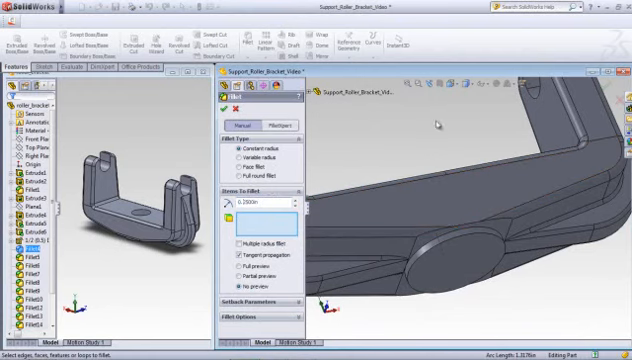
{"action": "left_click", "coordinate": [440, 240]}
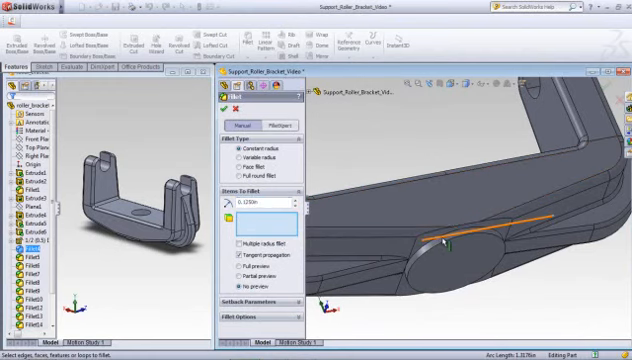
{"action": "left_click", "coordinate": [440, 240]}
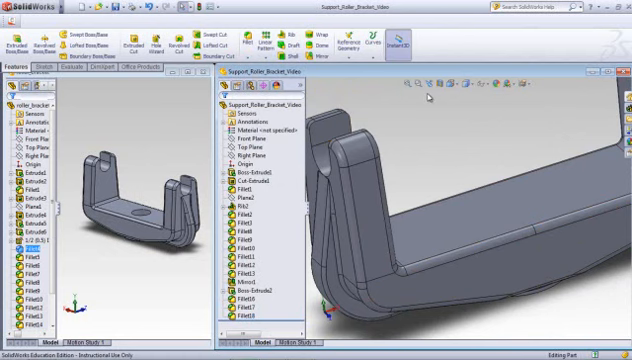
{"action": "mouse_move", "coordinate": [428, 96]}
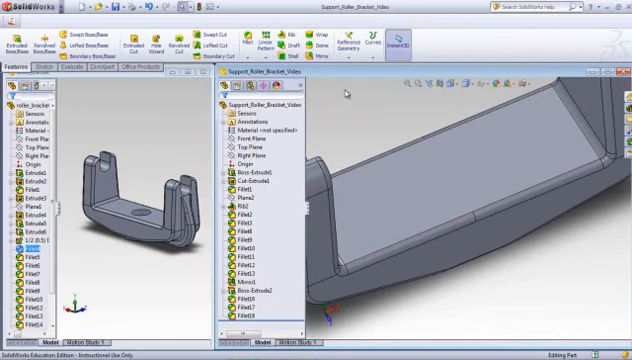
{"action": "mouse_move", "coordinate": [352, 102]}
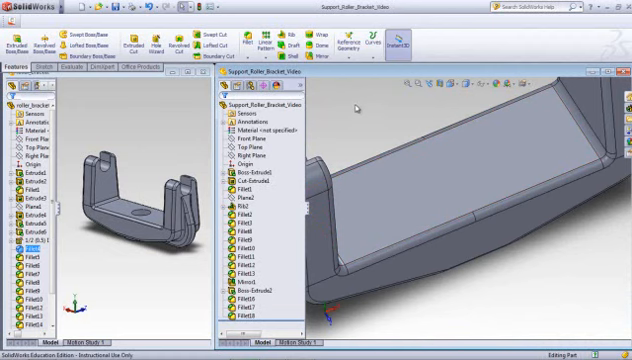
{"action": "mouse_move", "coordinate": [384, 104]}
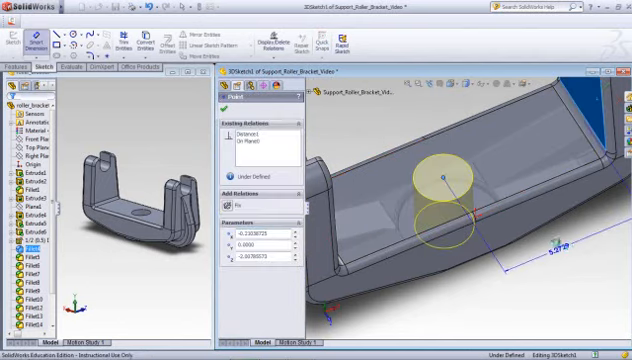
Step: Dimension the bottom hole centre 6.1 from the plate edge
{"action": "left_click", "coordinate": [432, 178]}
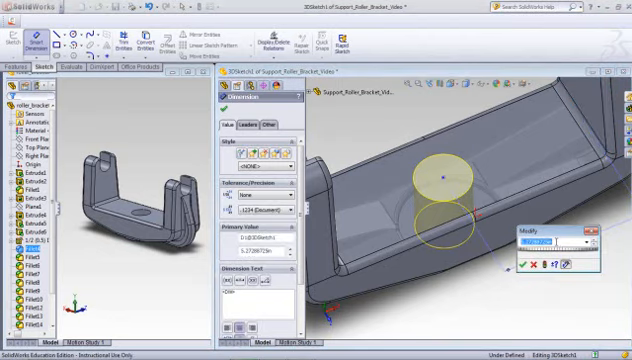
{"action": "type", "text": "6.1"}
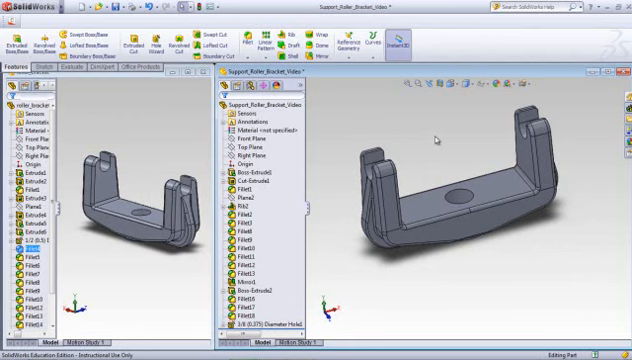
{"action": "mouse_move", "coordinate": [448, 144]}
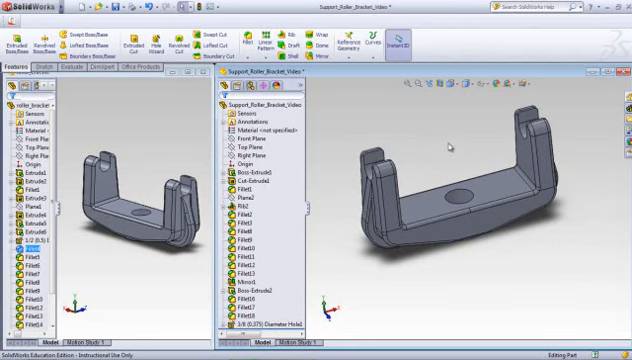
{"action": "mouse_move", "coordinate": [452, 148]}
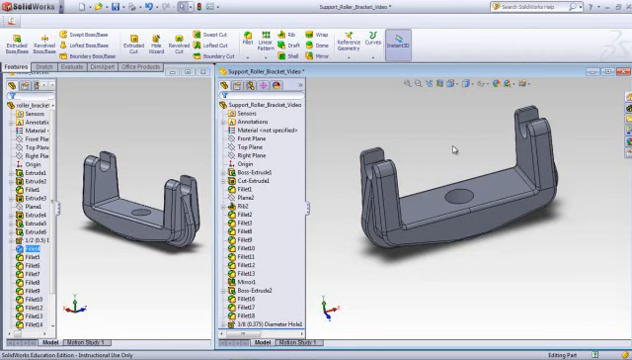
{"action": "mouse_move", "coordinate": [452, 150]}
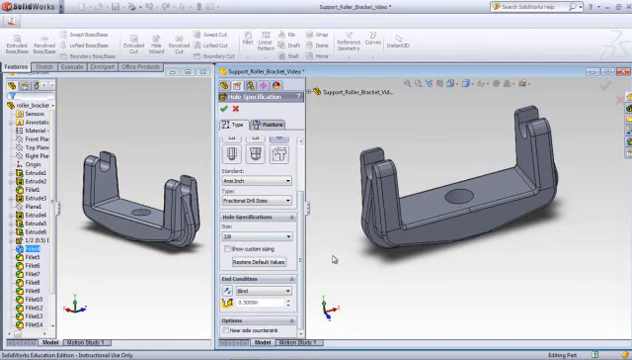
Step: Set the hole type for the new front hole in the Hole Wizard
{"action": "left_click", "coordinate": [272, 122]}
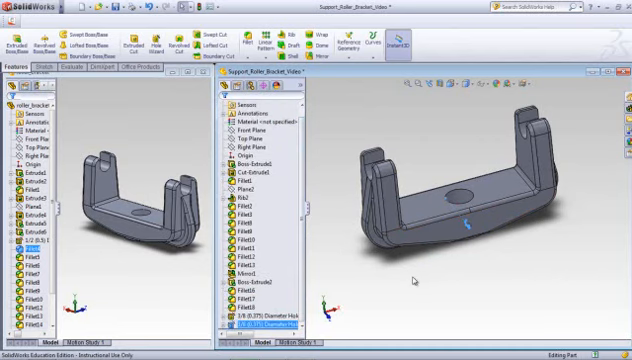
Step: Edit the front hole's position sketch and dimension its centre 5.0 and 1.25 from the edges
{"action": "right_click", "coordinate": [264, 324]}
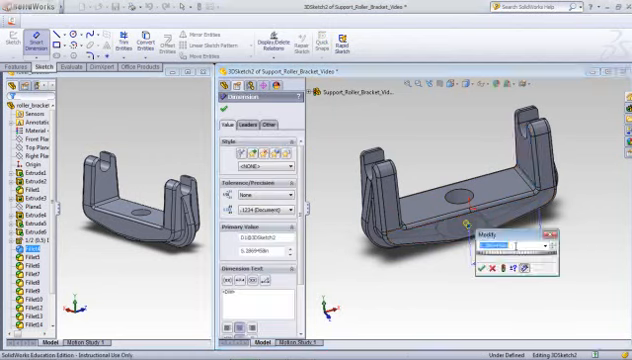
{"action": "type", "text": "5.0620in"}
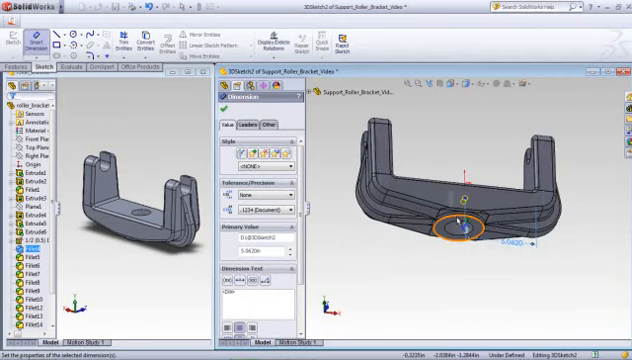
{"action": "left_click", "coordinate": [468, 216]}
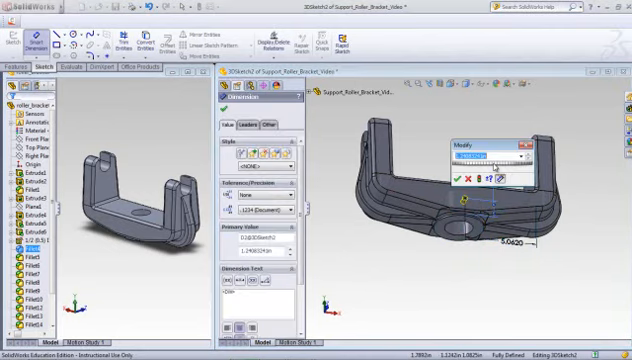
{"action": "type", "text": "1.25"}
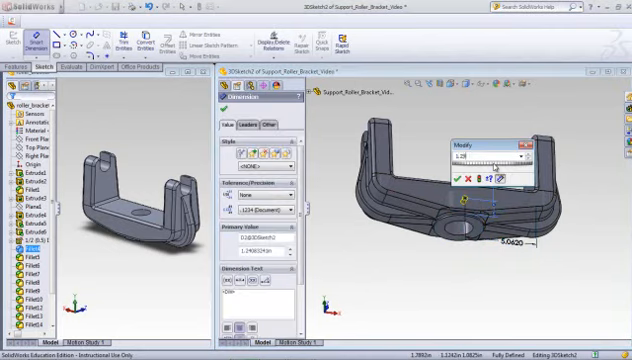
{"action": "left_click", "coordinate": [480, 180]}
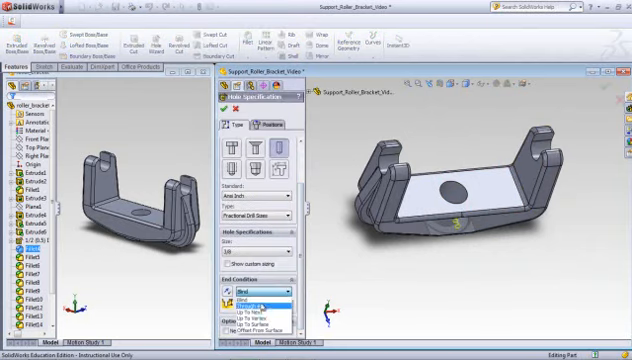
Step: Set the 3/8-inch front hole's end condition to Through All so it cuts through the wall
{"action": "left_click", "coordinate": [250, 292]}
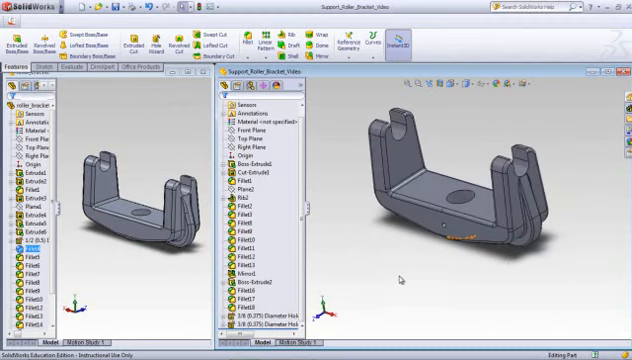
{"action": "mouse_move", "coordinate": [450, 124]}
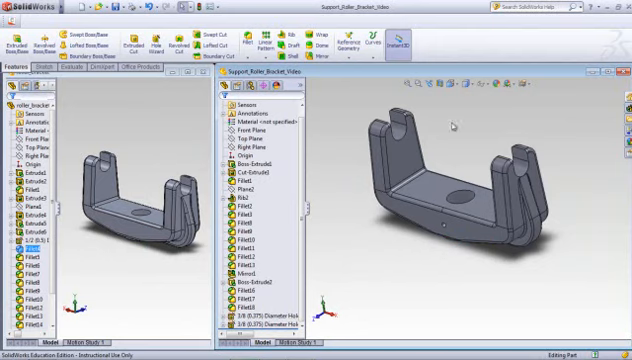